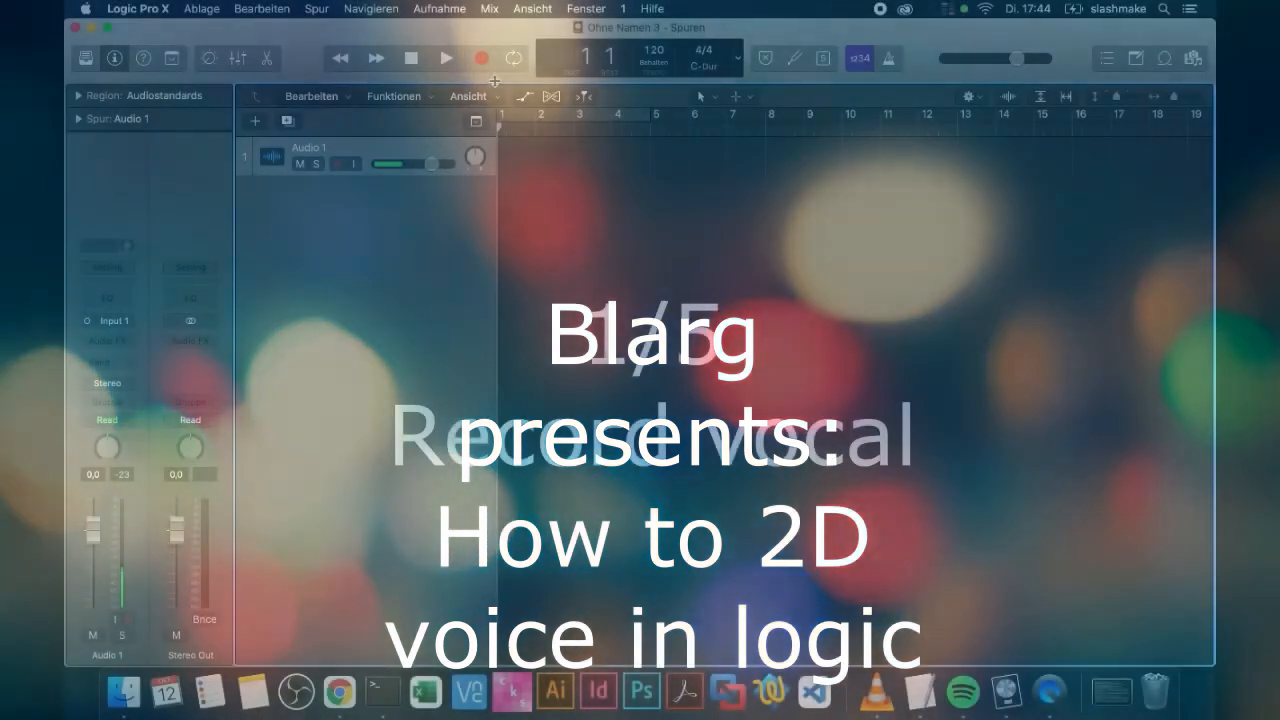
Record a short vocal take onto Audio 1 and stop to keep the new region
left_click(444, 56)
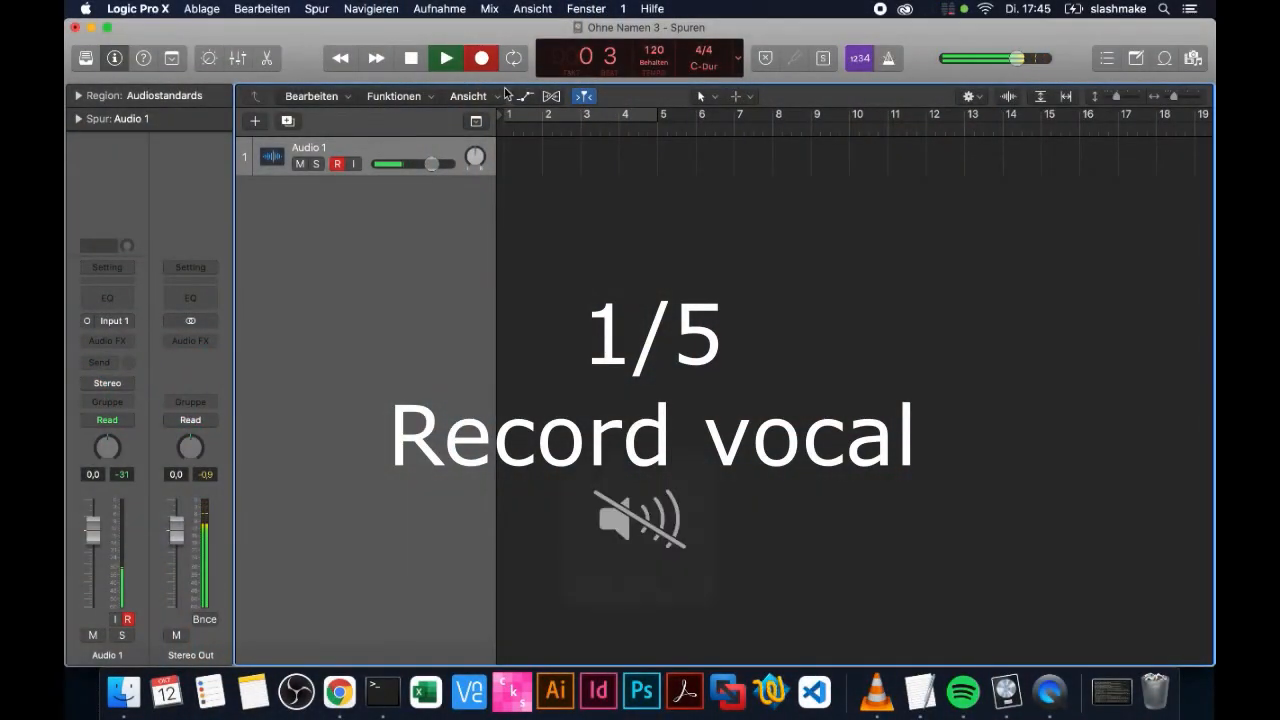
left_click(480, 56)
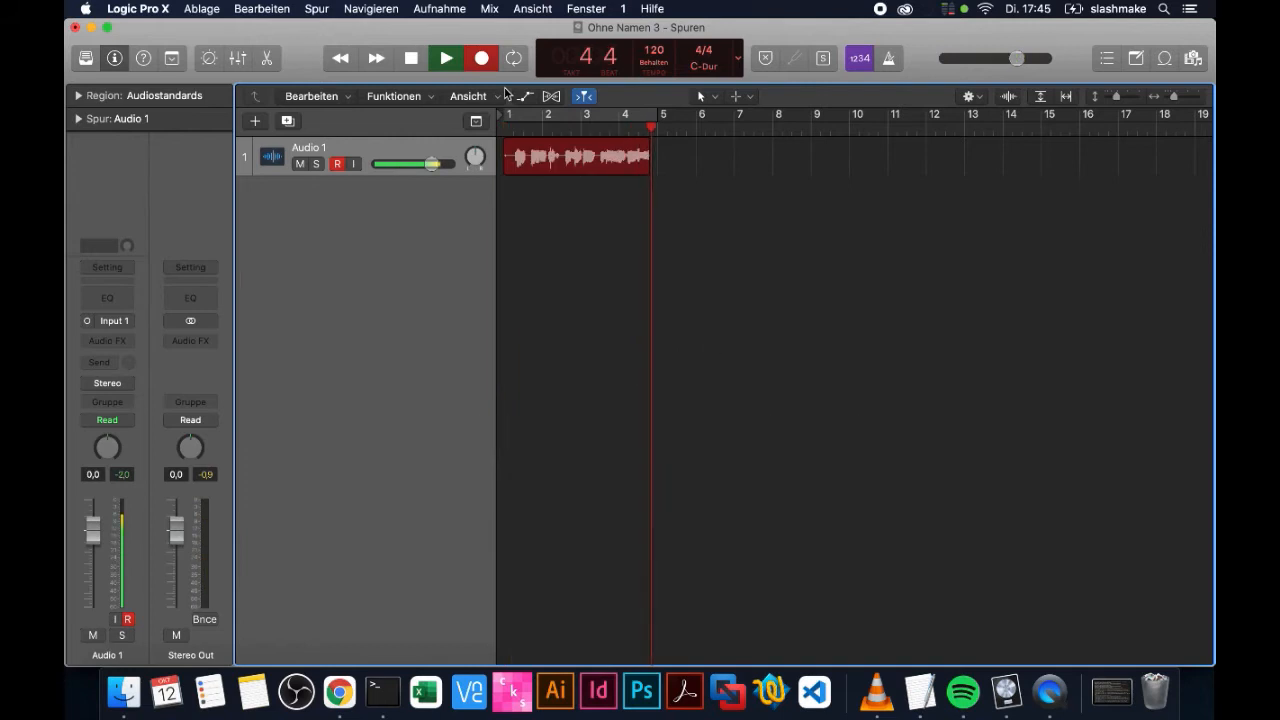
left_click(412, 58)
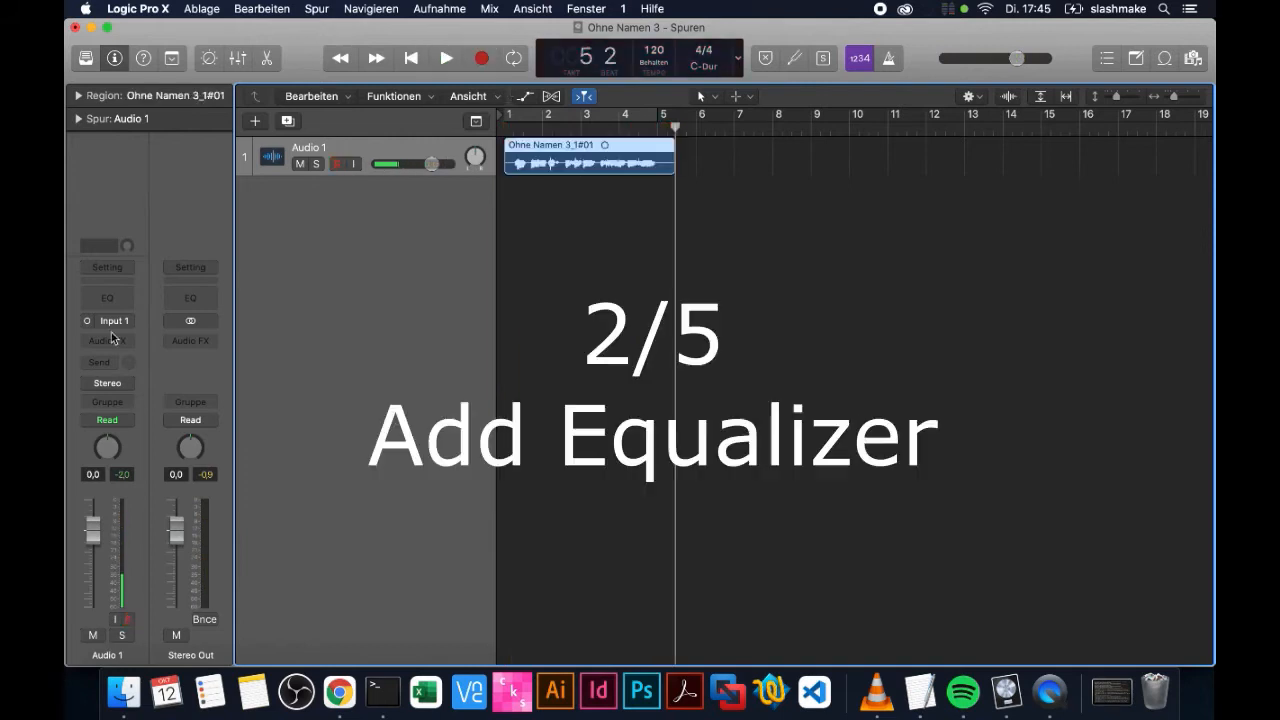
Load Channel EQ with the Megaphone preset and retune the upper mid boost to 1300 Hz at +12 dB
left_click(108, 340)
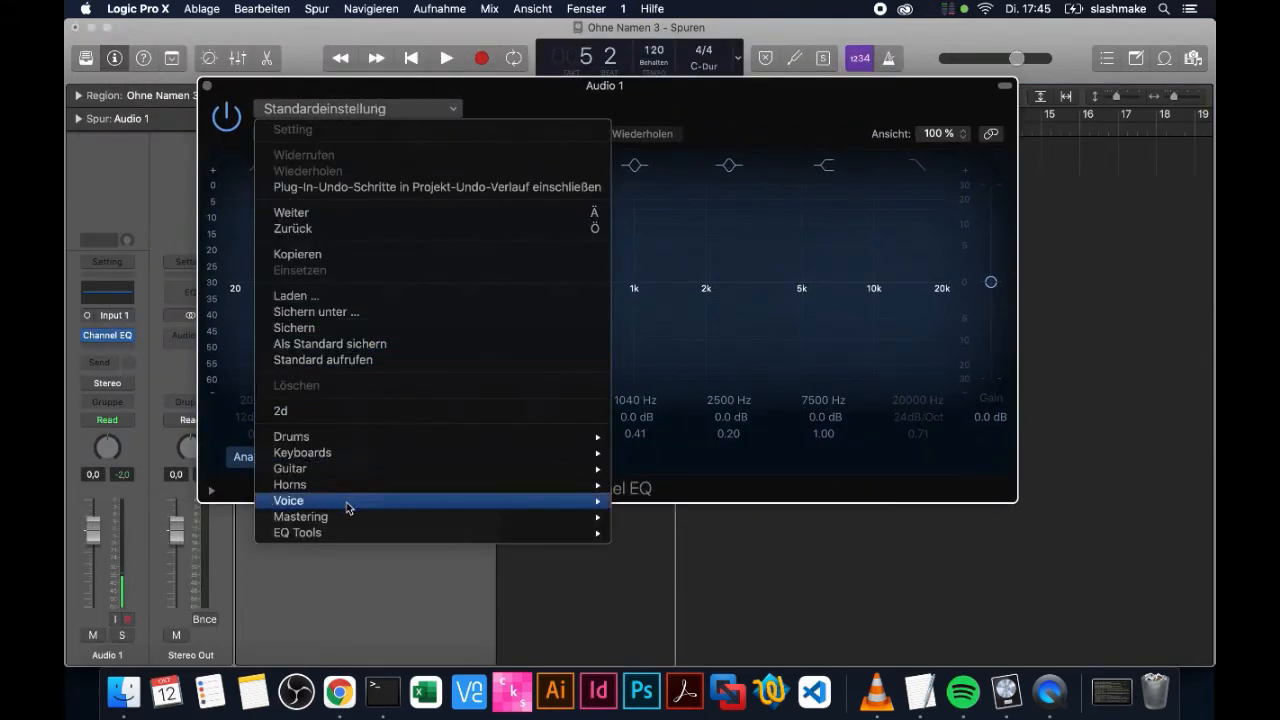
mouse_move(296, 532)
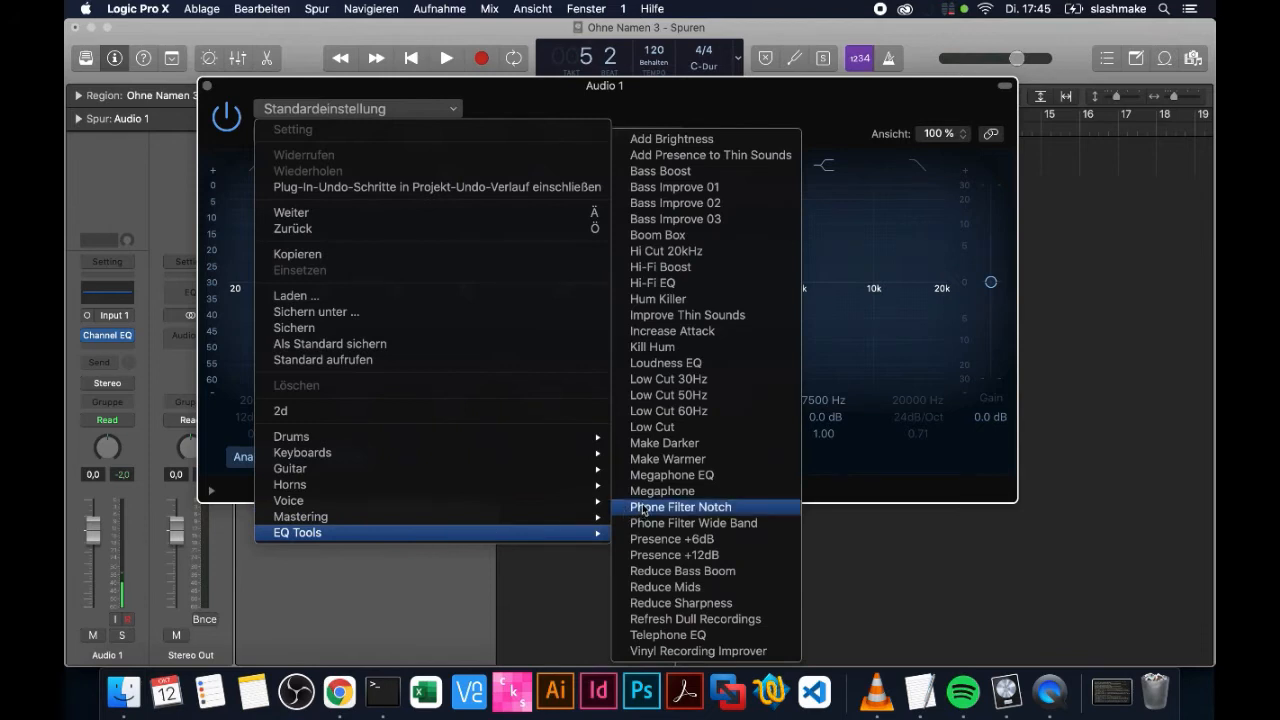
left_click(660, 492)
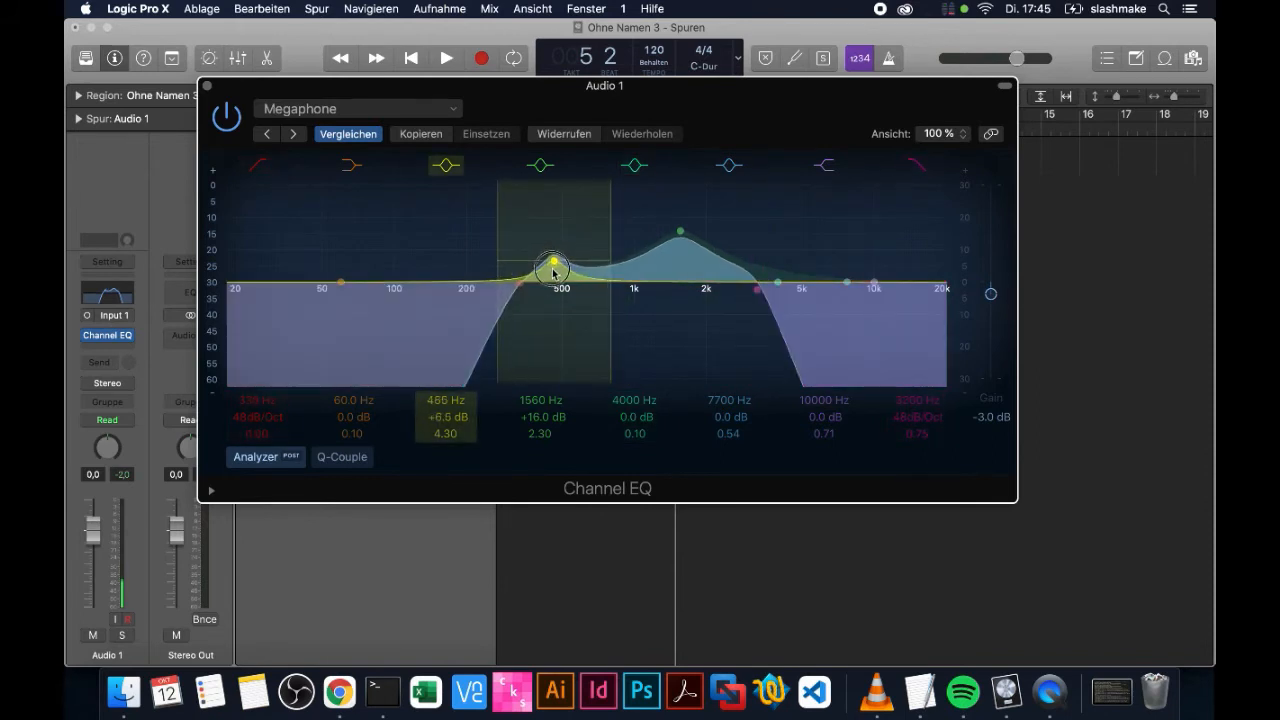
left_click_drag(552, 268, 700, 248)
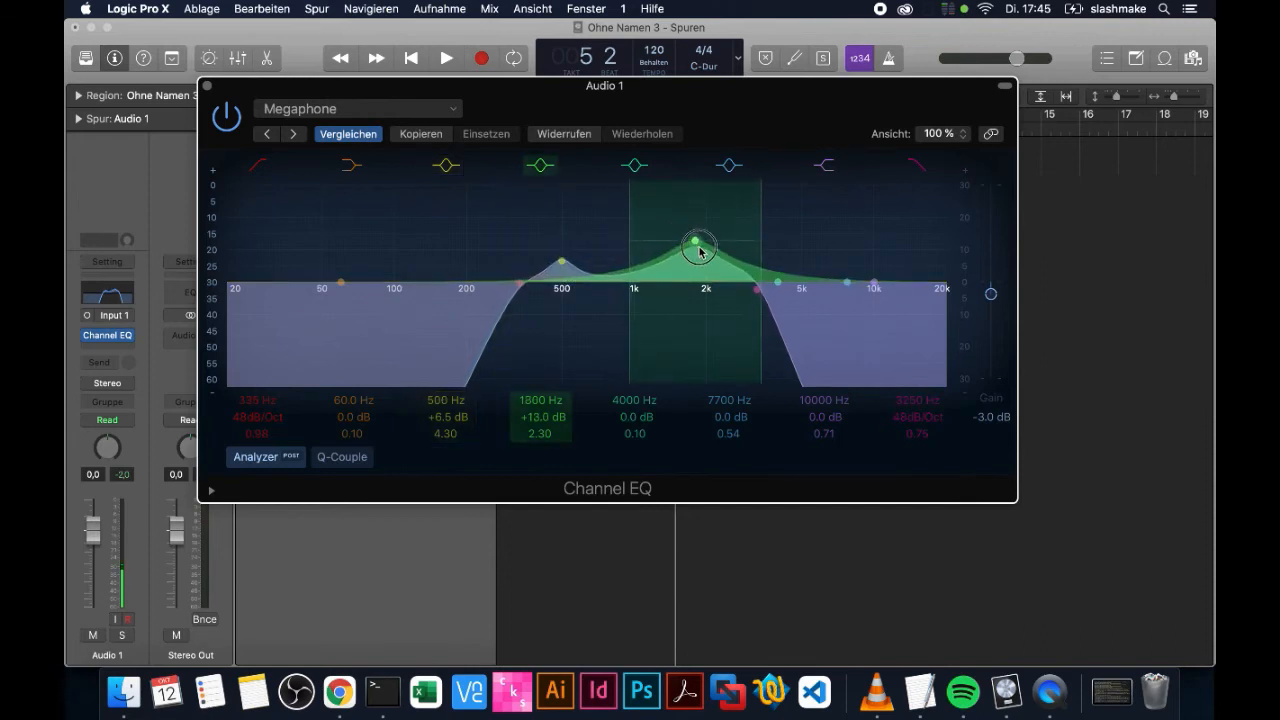
left_click_drag(698, 240, 704, 250)
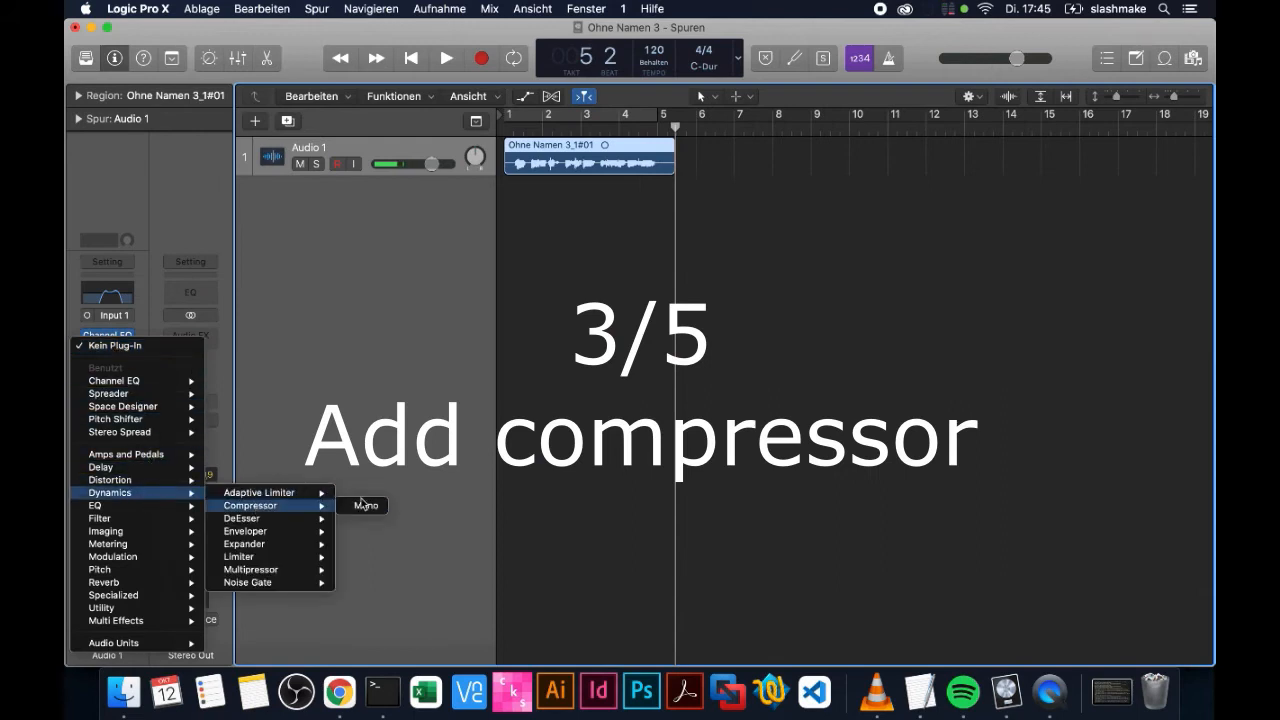
Insert a mono Compressor after the EQ with the Natural Vocal preset
left_click(248, 504)
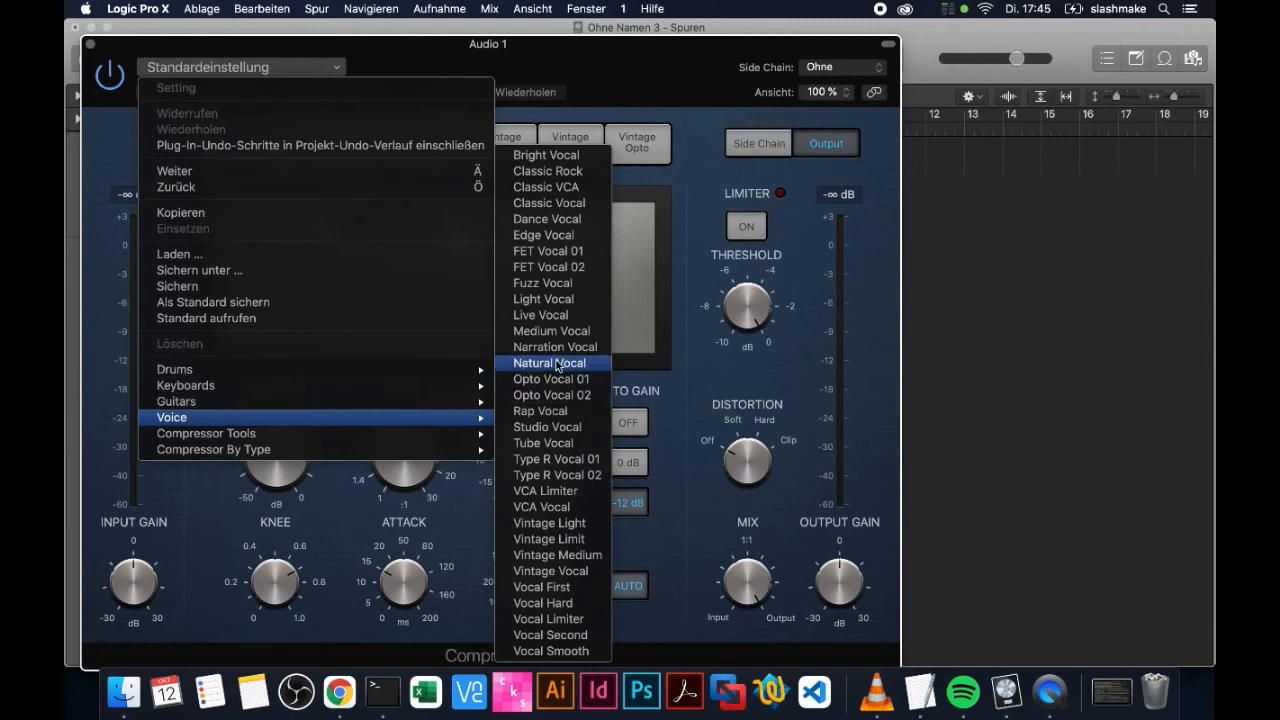
left_click(548, 362)
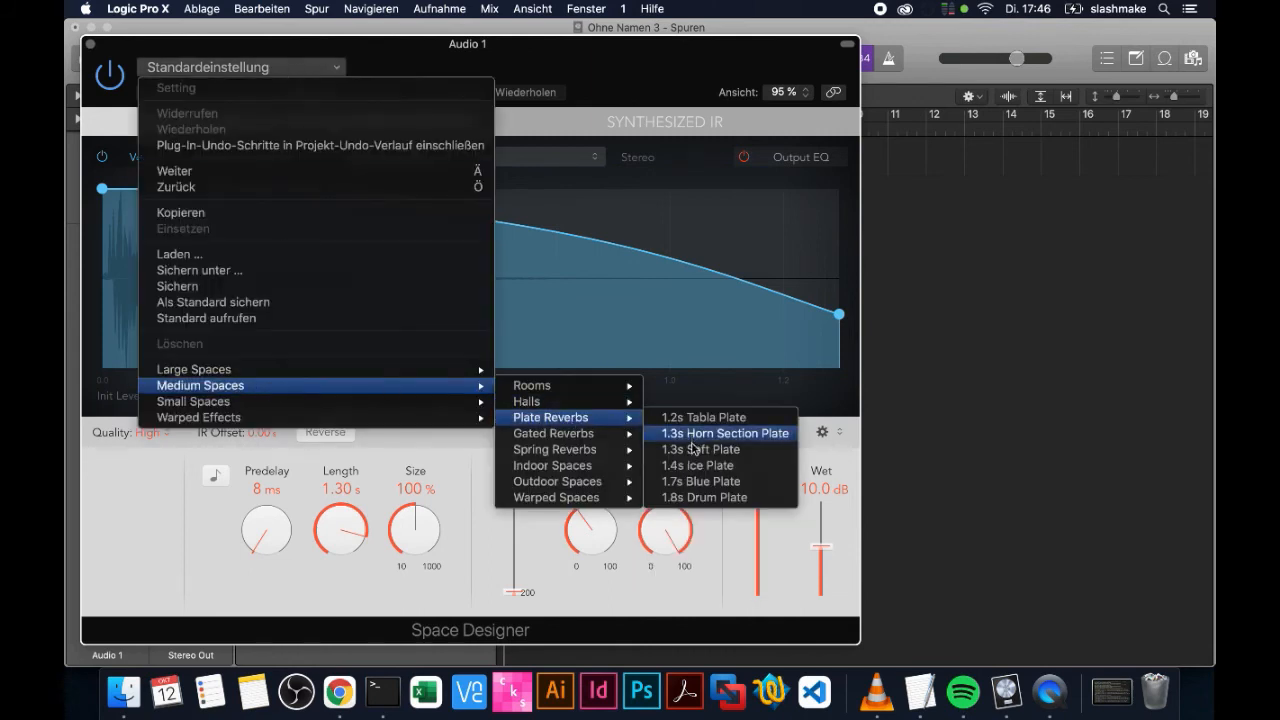
Load the 1.3s Soft Plate preset into Space Designer on Audio 1
left_click(700, 448)
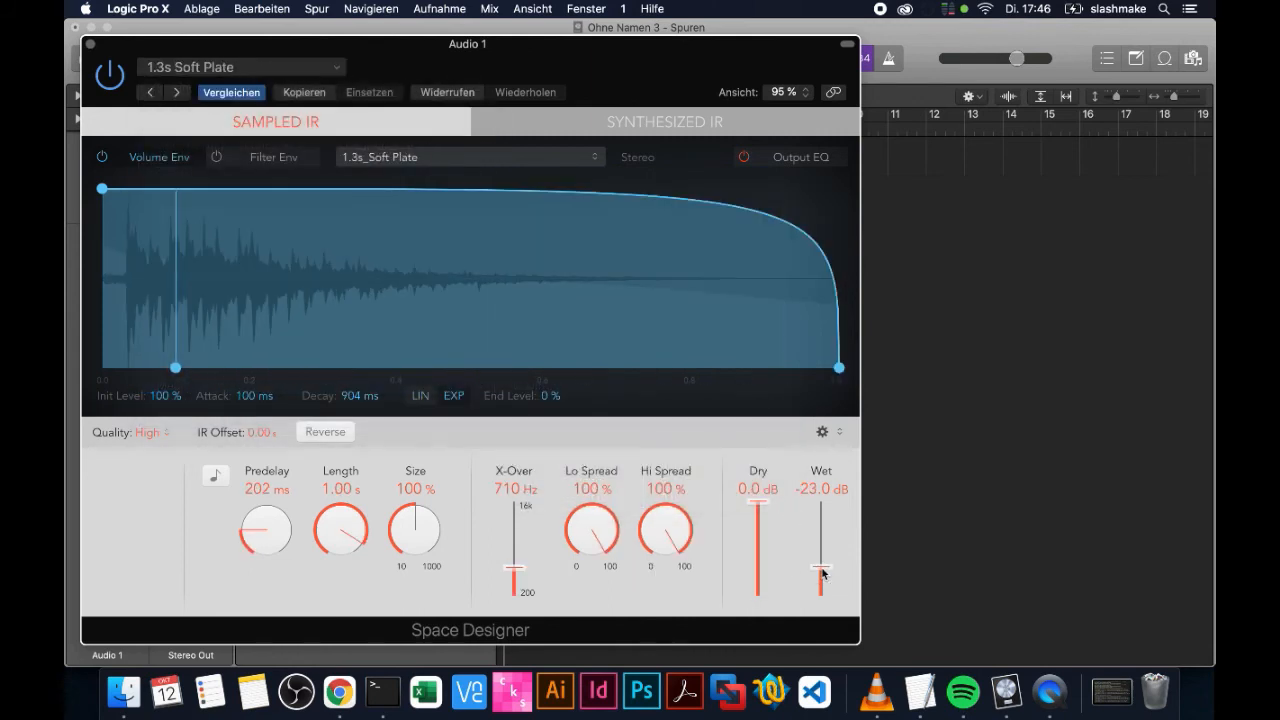